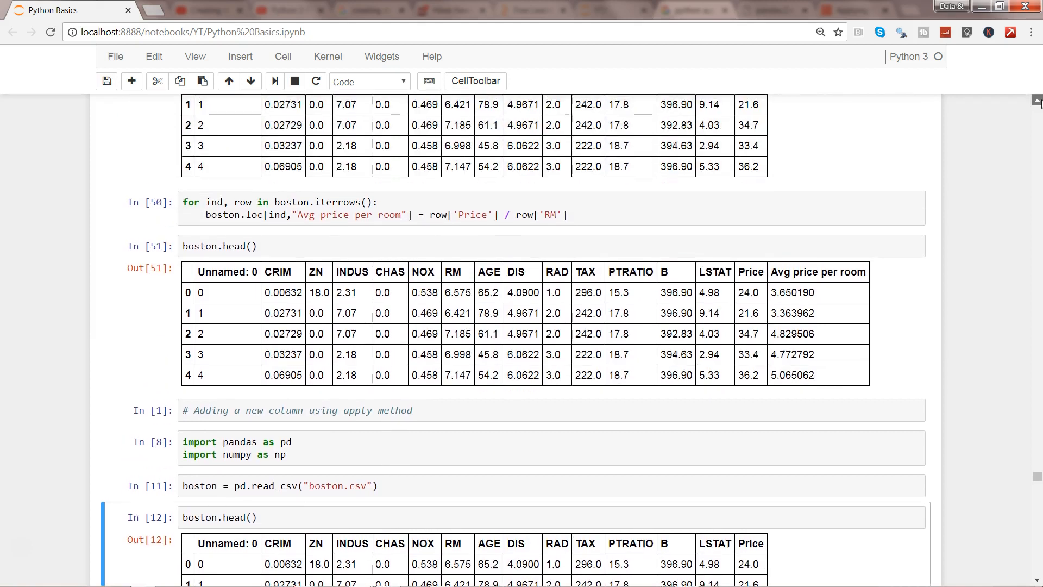
Review the iterrows loop and numpy import, then move to the first empty cell
{"action": "scroll", "scroll_direction": "down", "scroll_amount": 3}
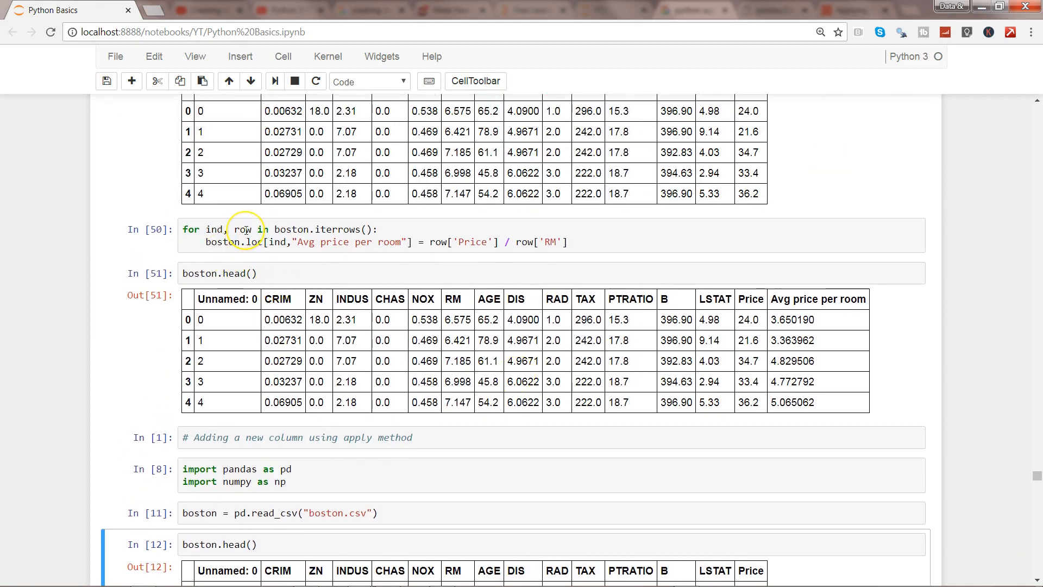
{"action": "left_click", "coordinate": [480, 242]}
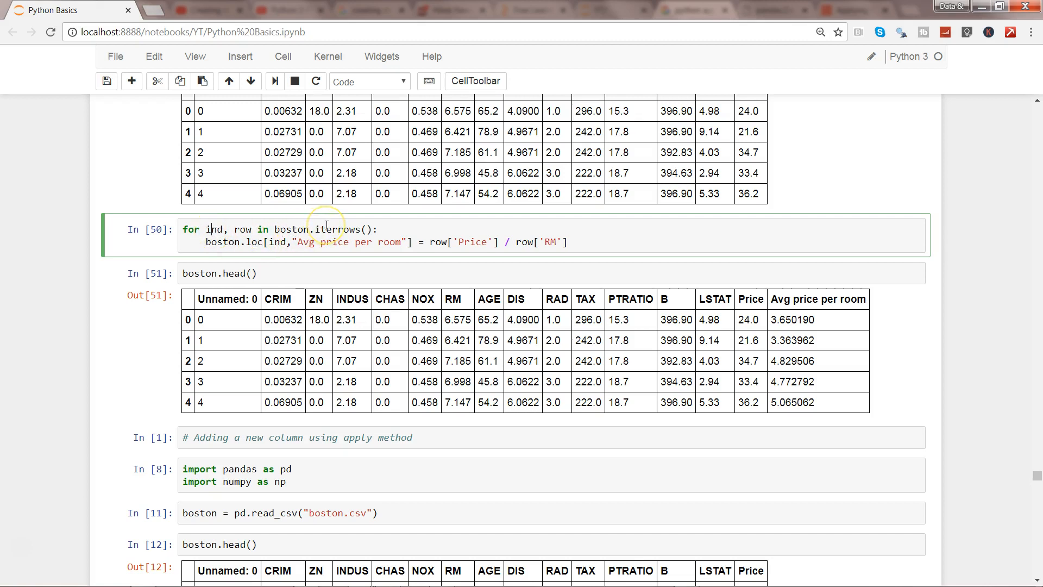
{"action": "mouse_move", "coordinate": [1028, 576]}
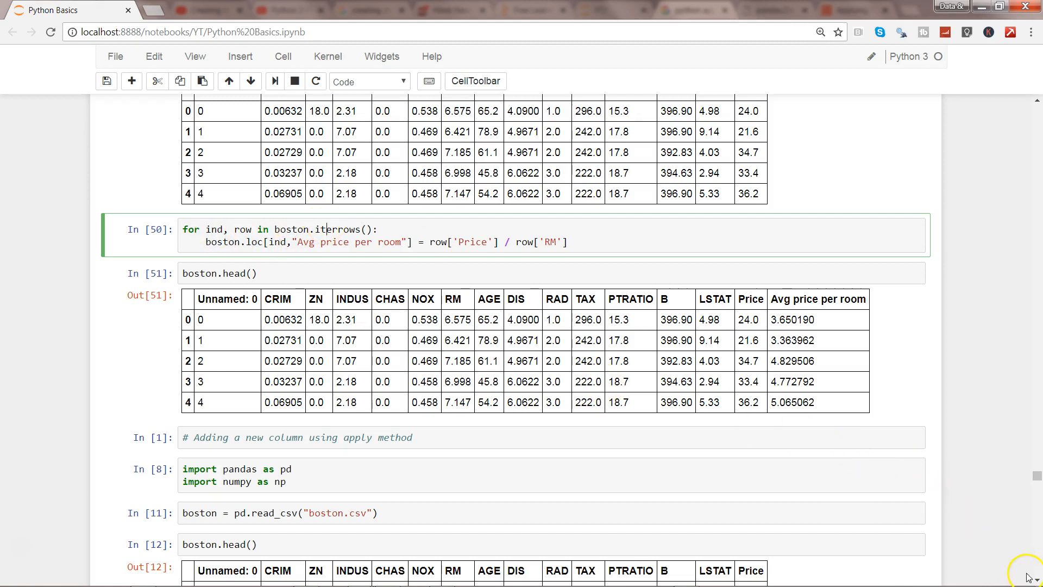
{"action": "scroll", "scroll_direction": "down", "scroll_amount": 3}
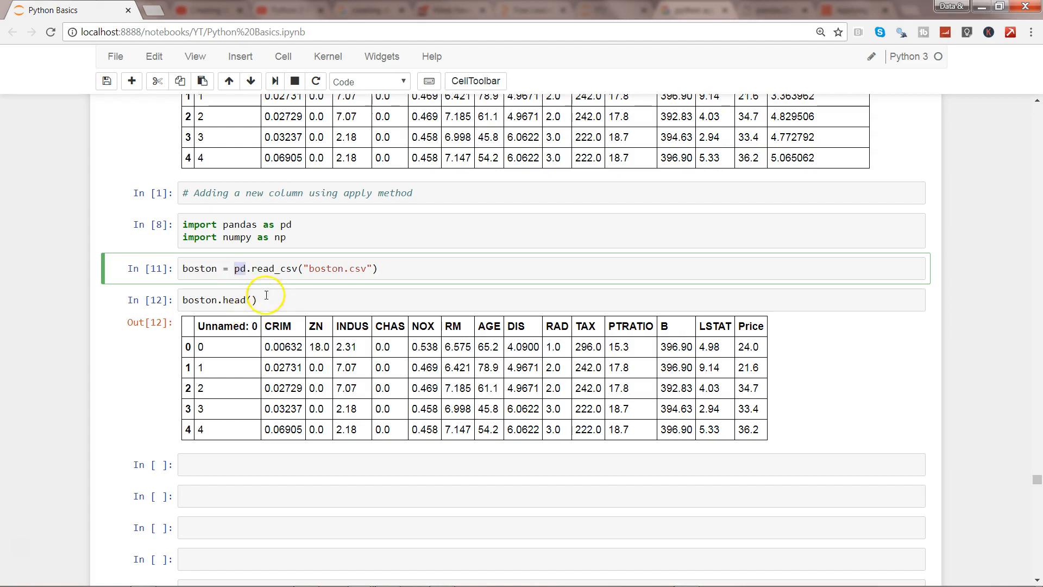
{"action": "mouse_move", "coordinate": [336, 373]}
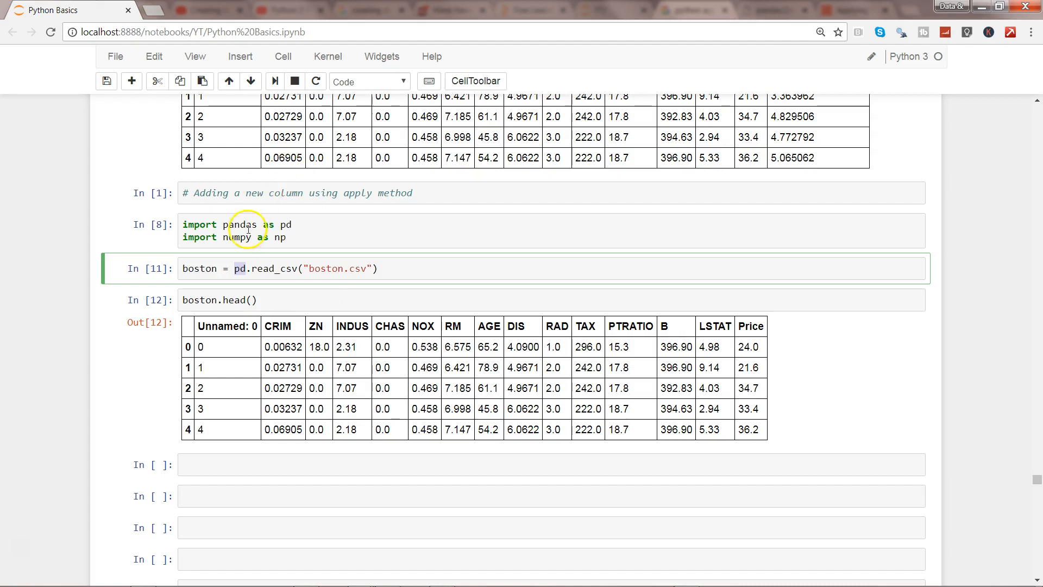
{"action": "double_click", "coordinate": [238, 238]}
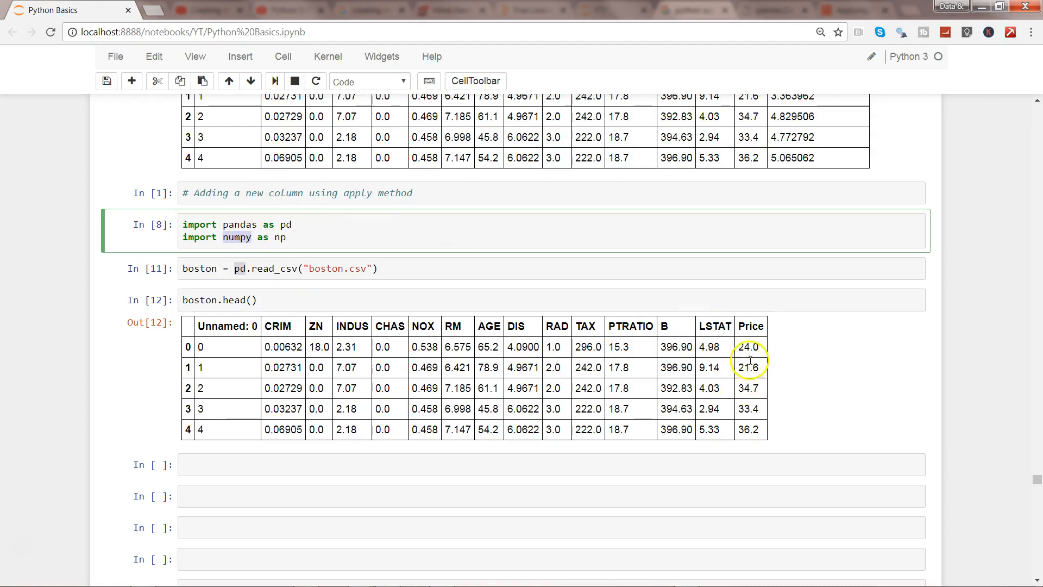
{"action": "mouse_move", "coordinate": [751, 360]}
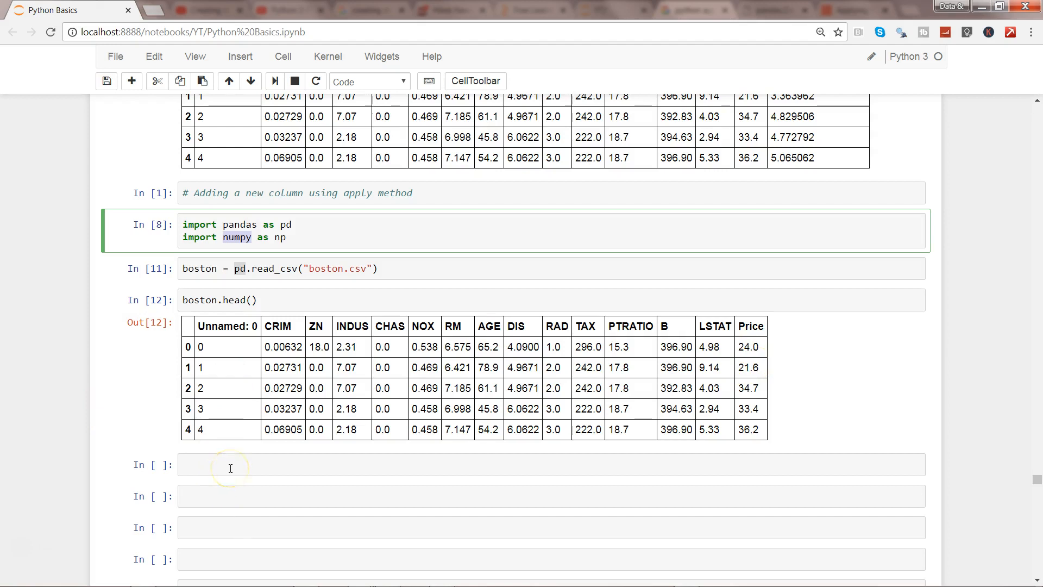
{"action": "left_click", "coordinate": [230, 464]}
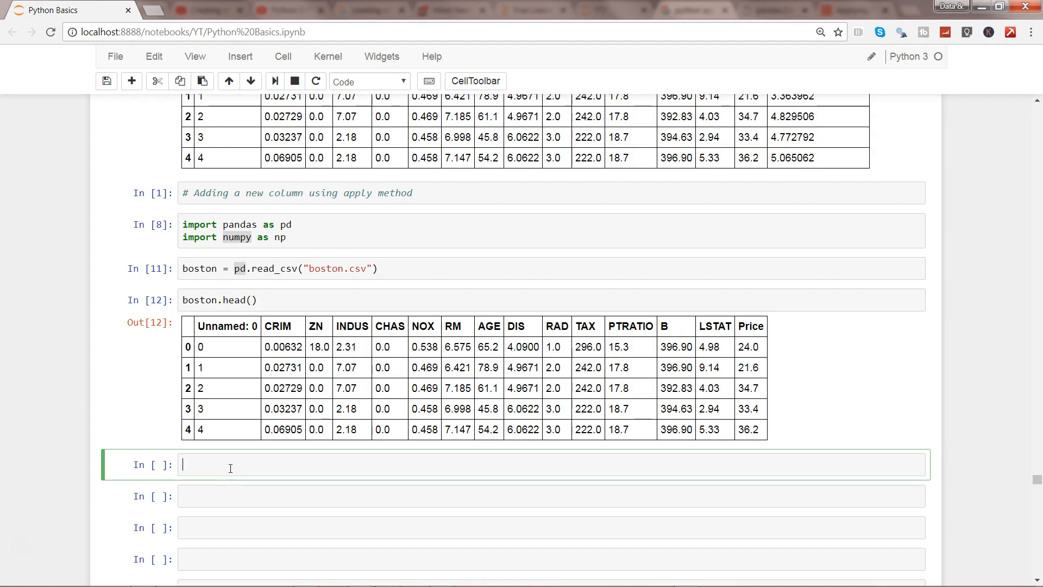
Write boston['sqrt_price'] = boston['Price'].apply(np.sqrt), choosing np.sqrt from autocomplete
{"action": "type", "text": "boston[]"}
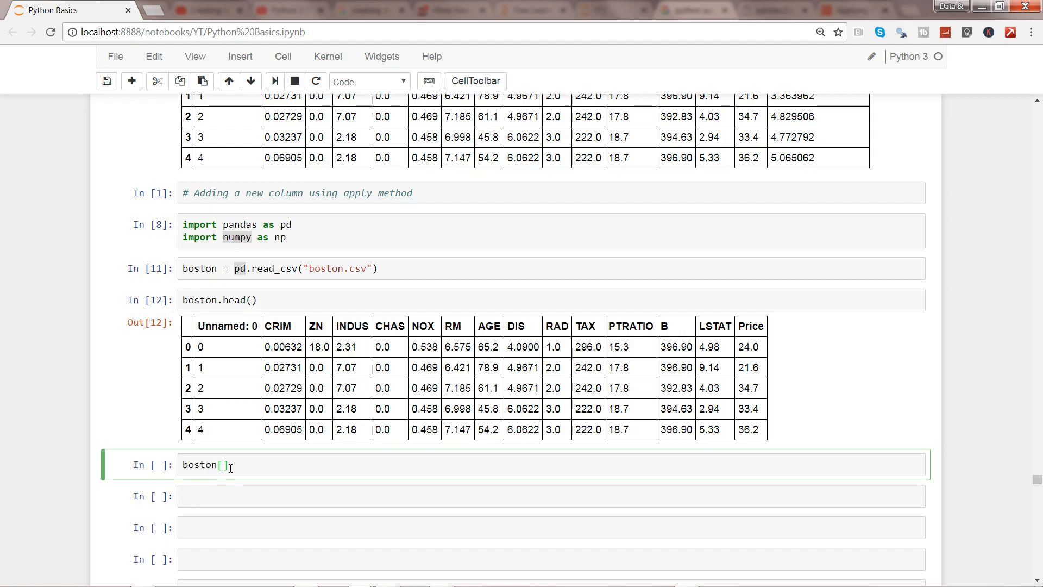
{"action": "type", "text": "'"}
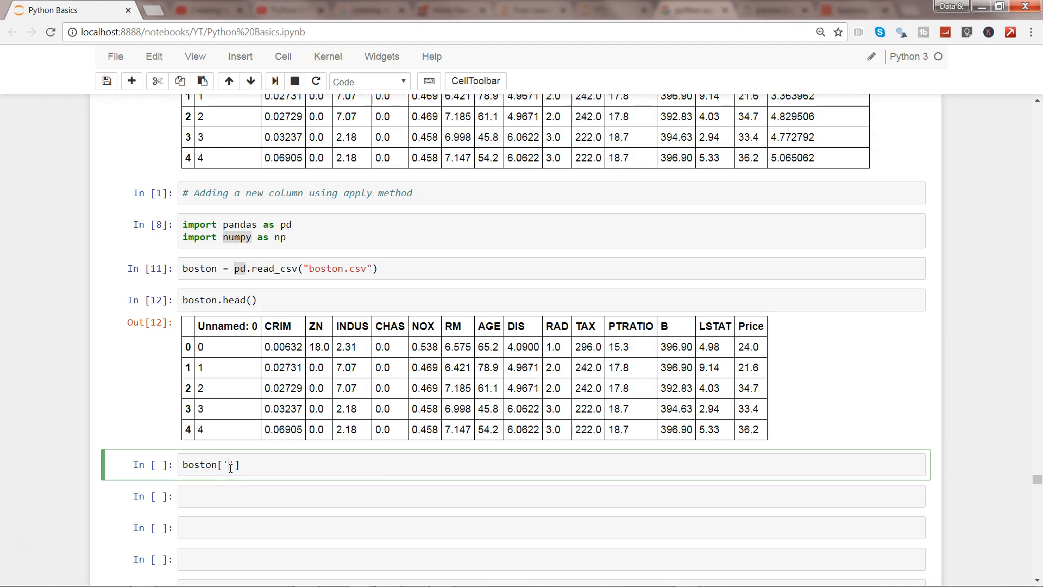
{"action": "type", "text": "sqrt"}
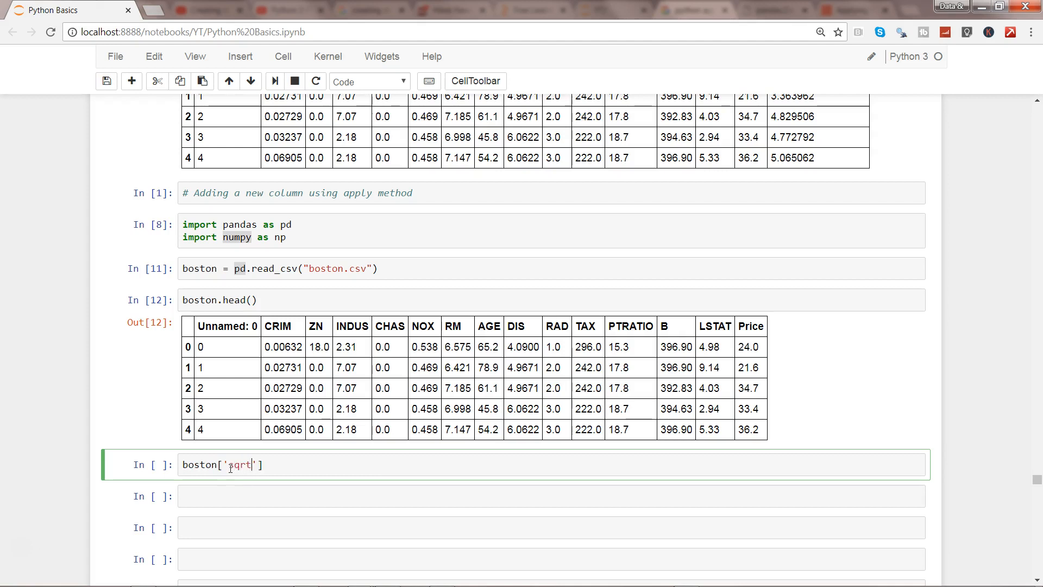
{"action": "type", "text": "_price"}
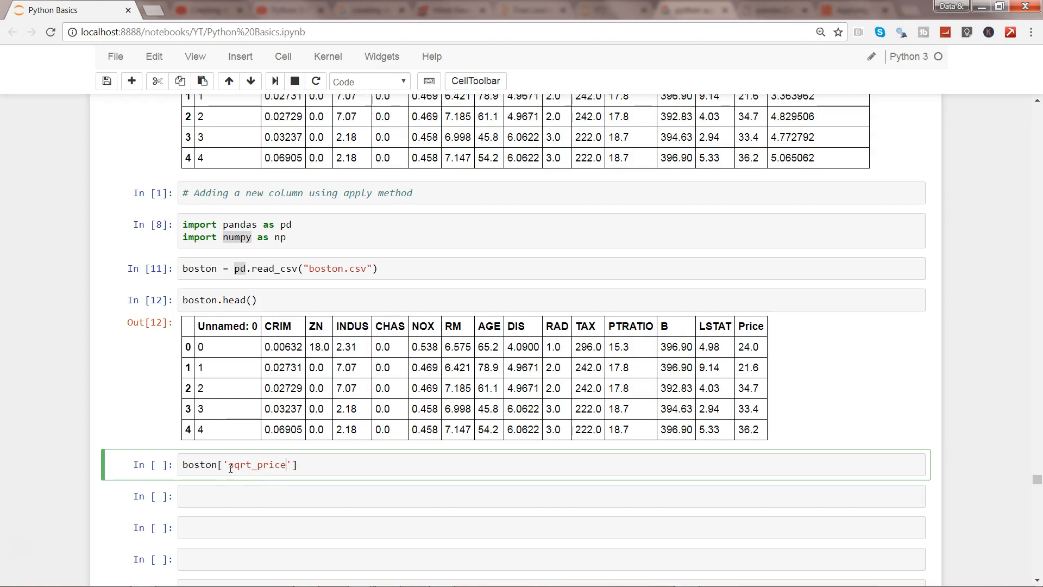
{"action": "type", "text": "= p"}
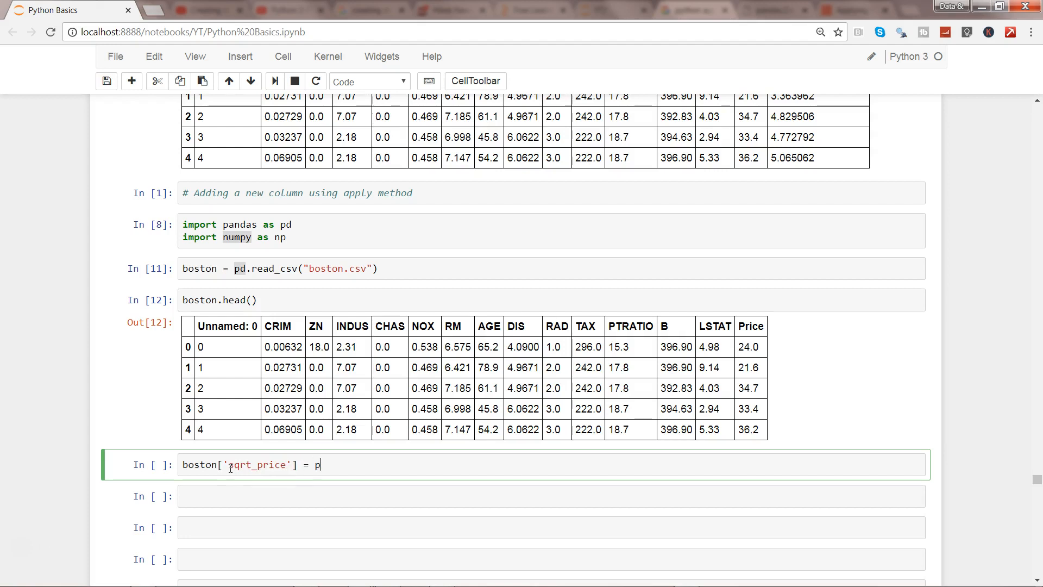
{"action": "type", "text": "oston"}
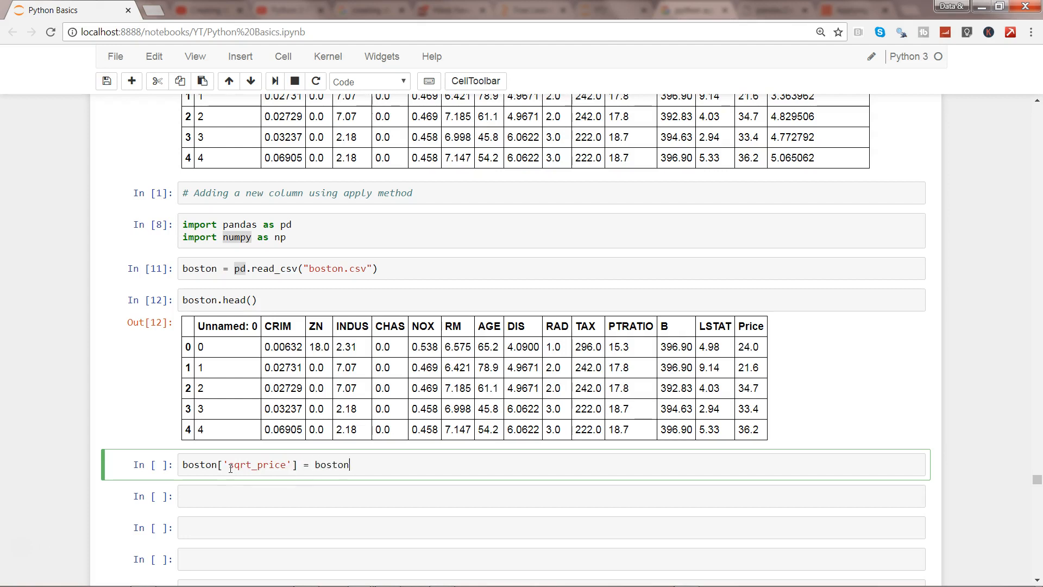
{"action": "type", "text": "['P']"}
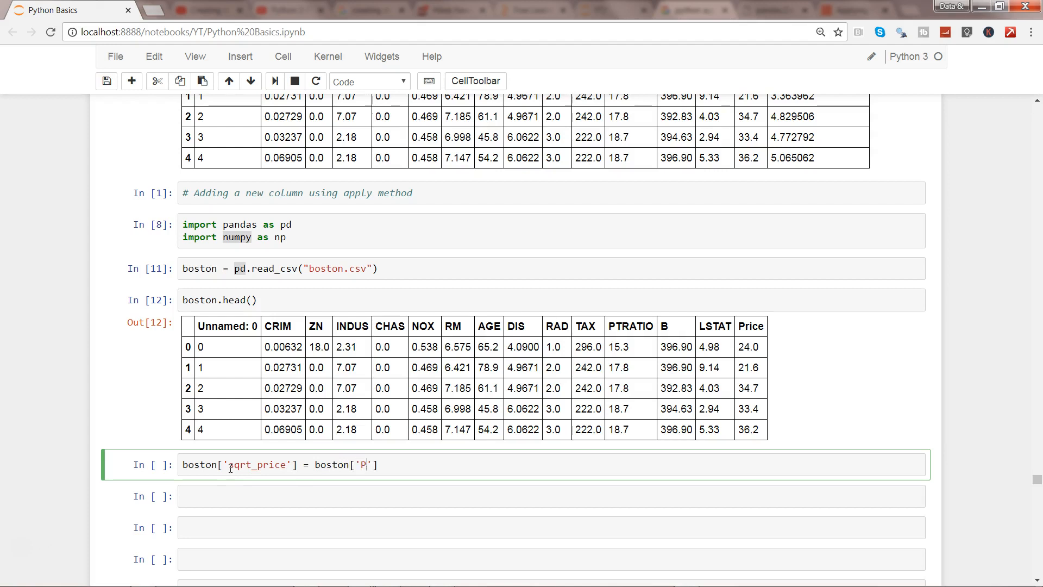
{"action": "type", "text": "rice']."}
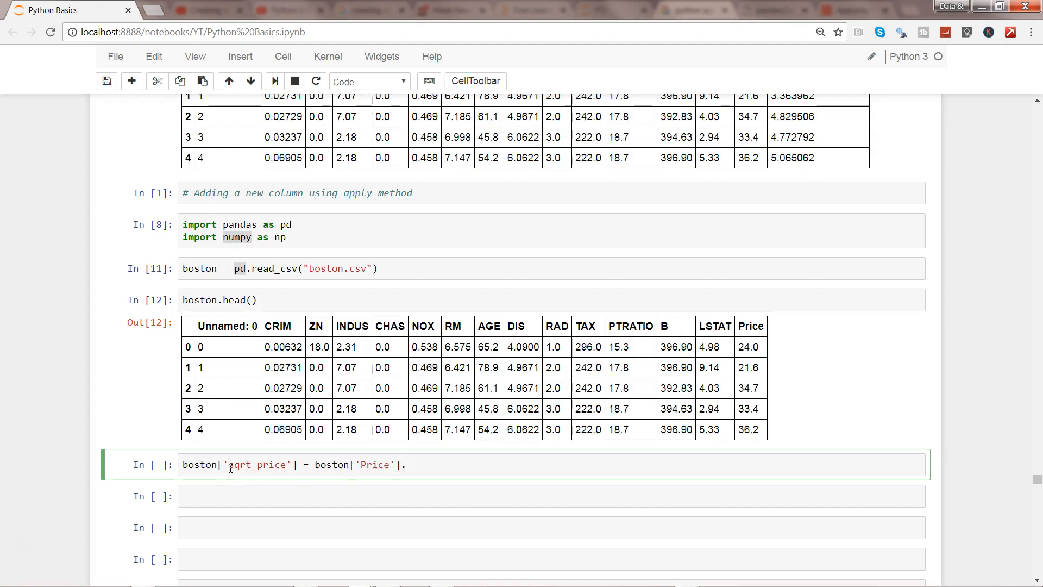
{"action": "type", "text": "apply"}
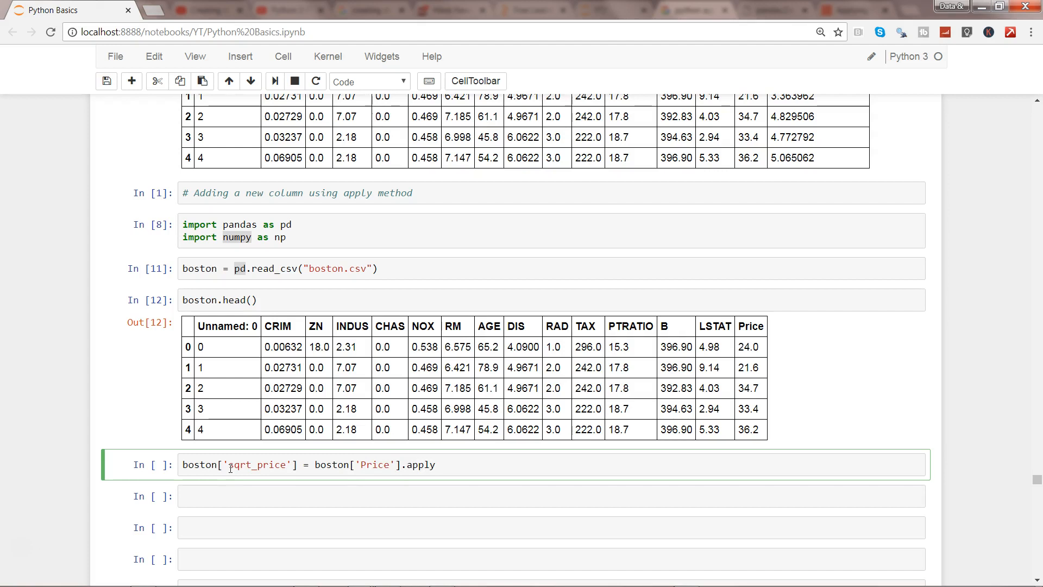
{"action": "type", "text": "("}
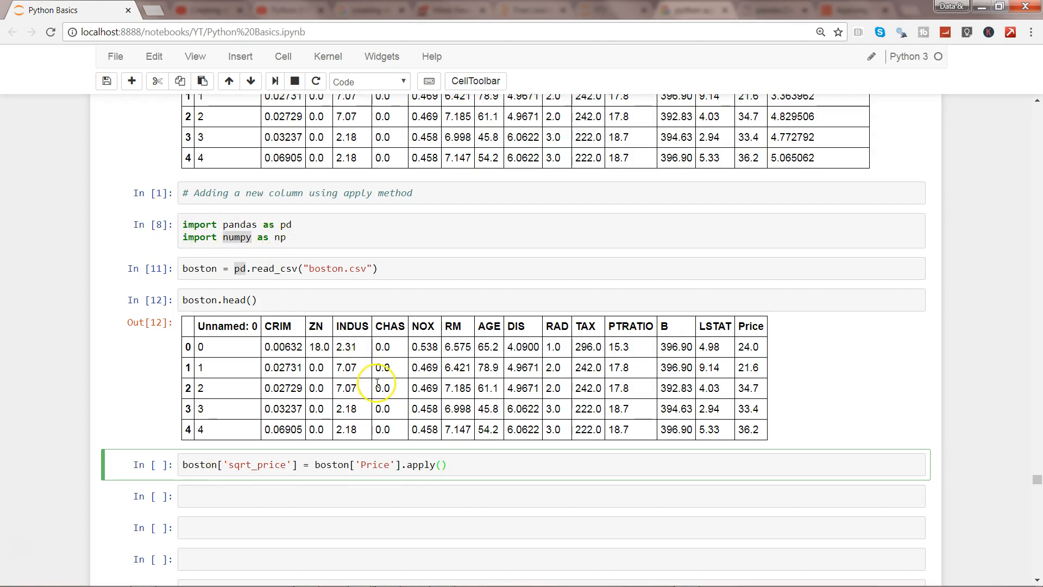
{"action": "type", "text": "np"}
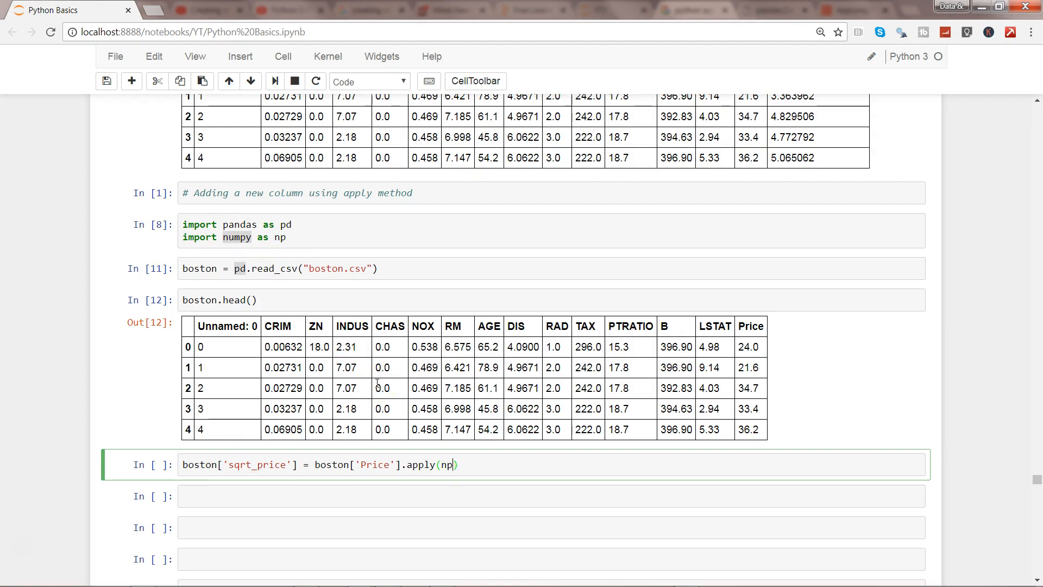
{"action": "type", "text": ".sq"}
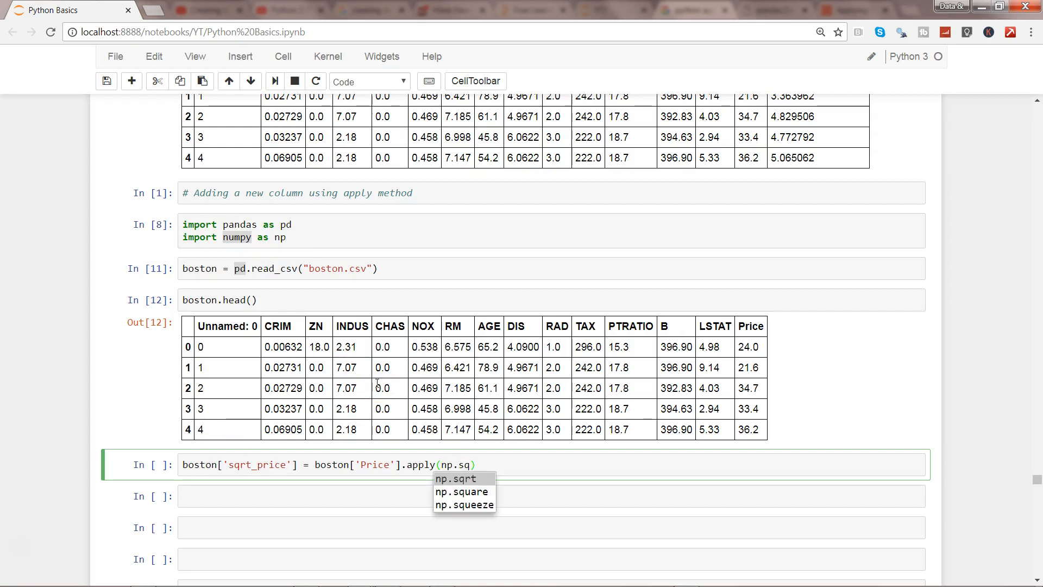
{"action": "left_click", "coordinate": [455, 478]}
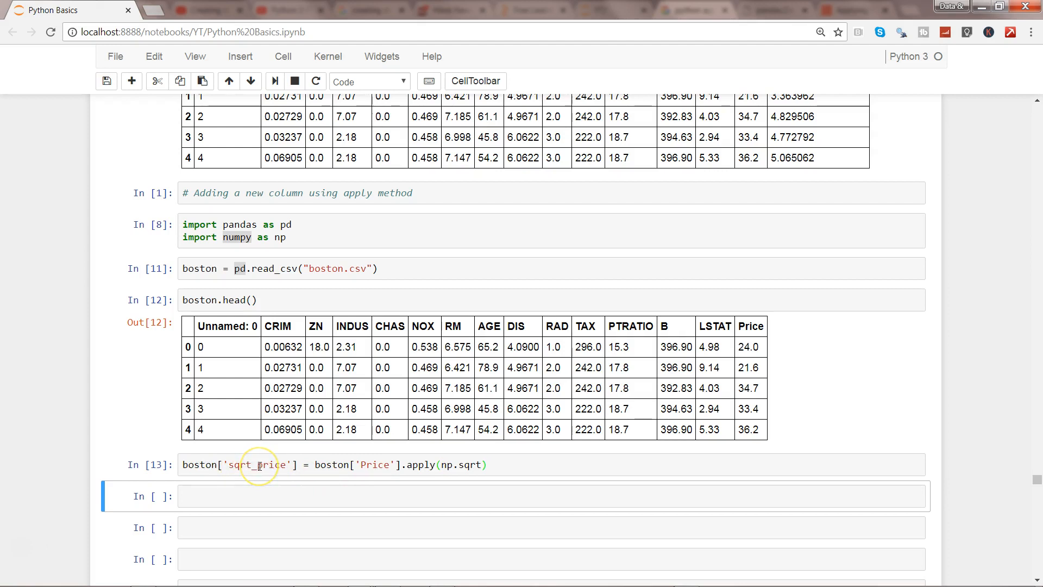
{"action": "mouse_move", "coordinate": [365, 473]}
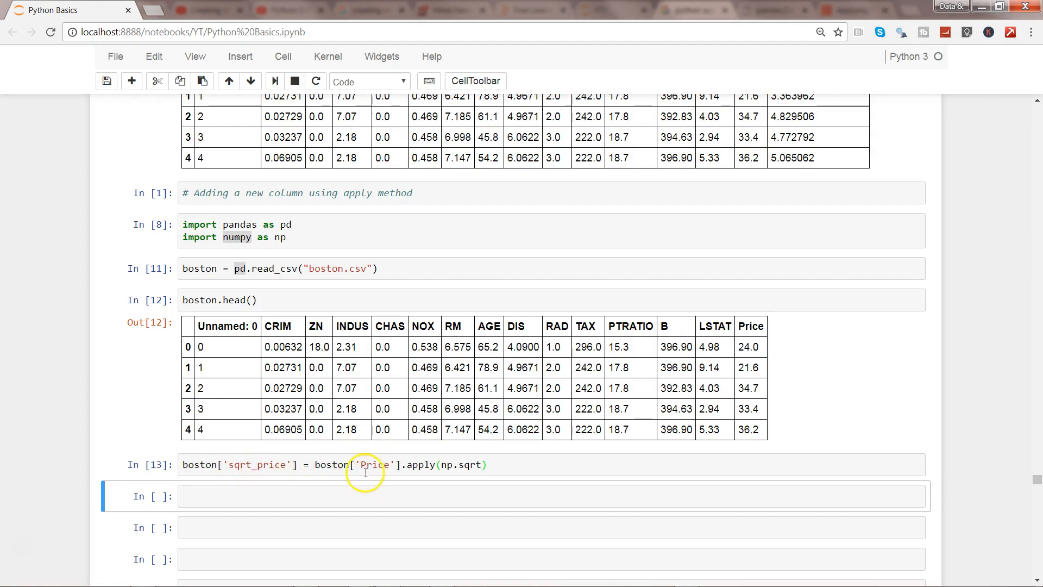
{"action": "mouse_move", "coordinate": [438, 464]}
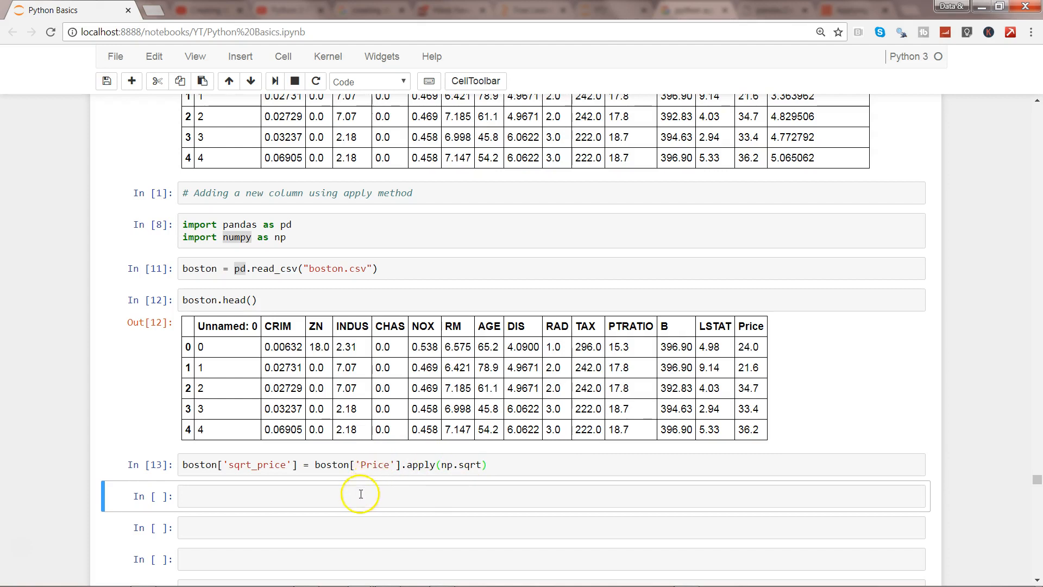
Run boston.head() to show the first rows with the new sqrt_price column
{"action": "type", "text": "b"}
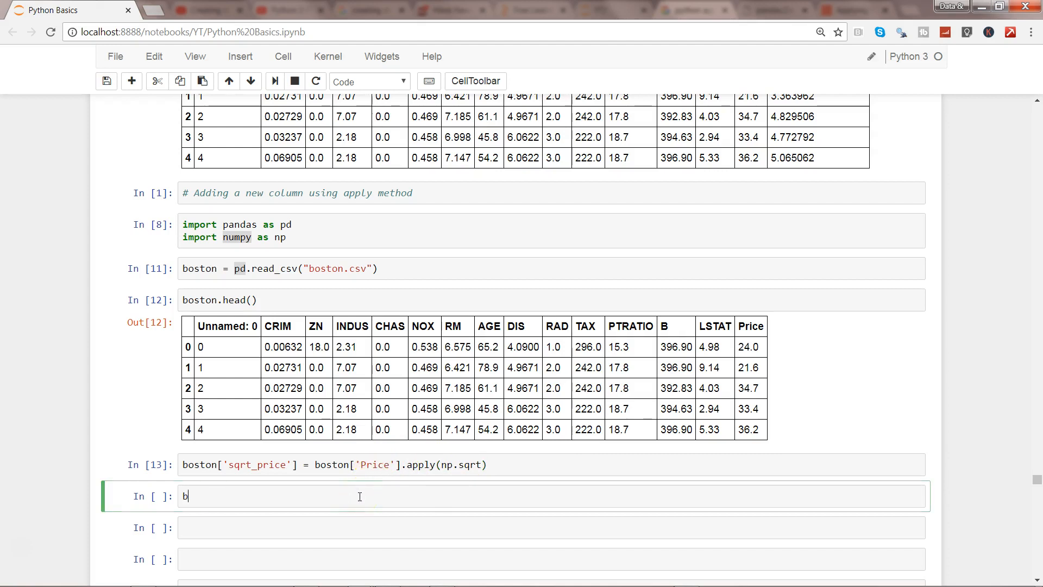
{"action": "type", "text": "oston.head("}
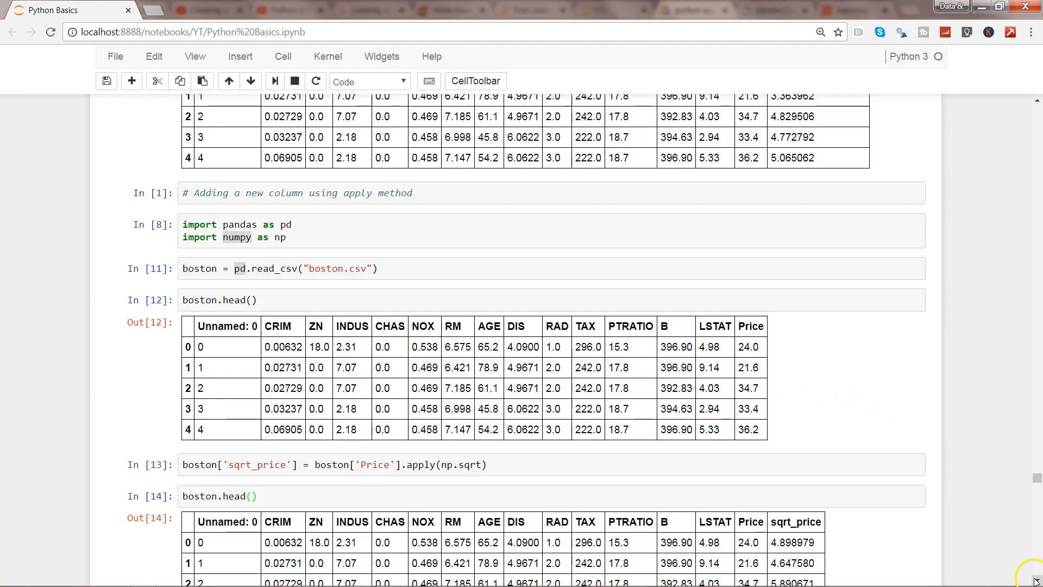
{"action": "scroll", "scroll_direction": "down", "scroll_amount": 3}
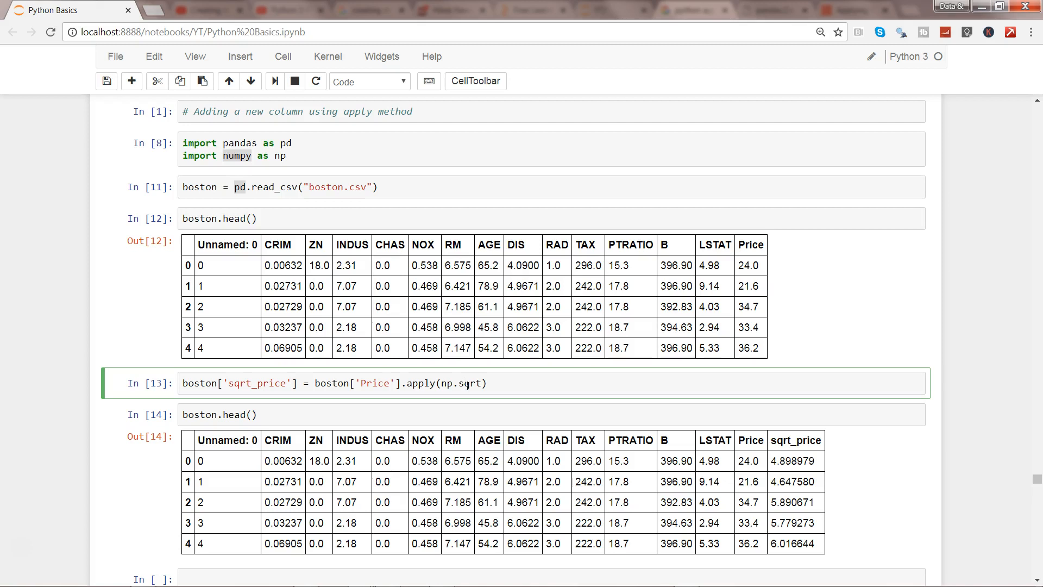
{"action": "mouse_move", "coordinate": [872, 194]}
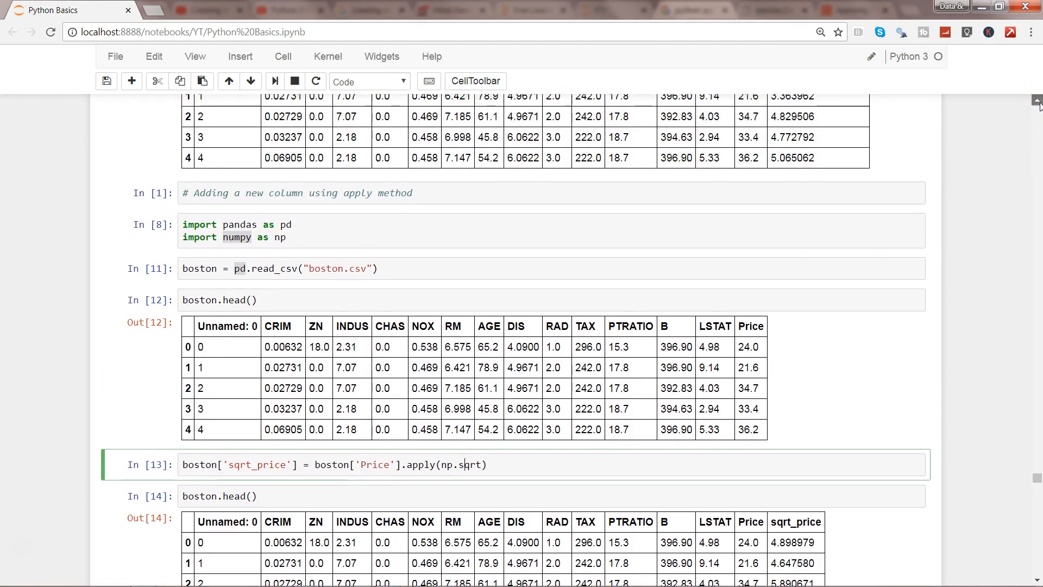
{"action": "scroll", "scroll_direction": "down", "scroll_amount": 3}
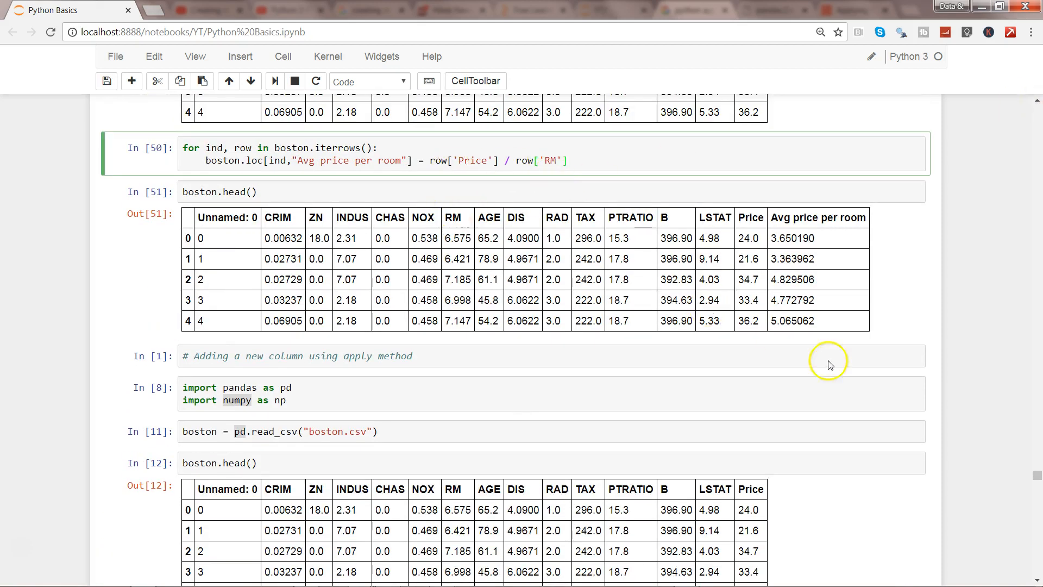
{"action": "scroll", "scroll_direction": "down", "scroll_amount": 3}
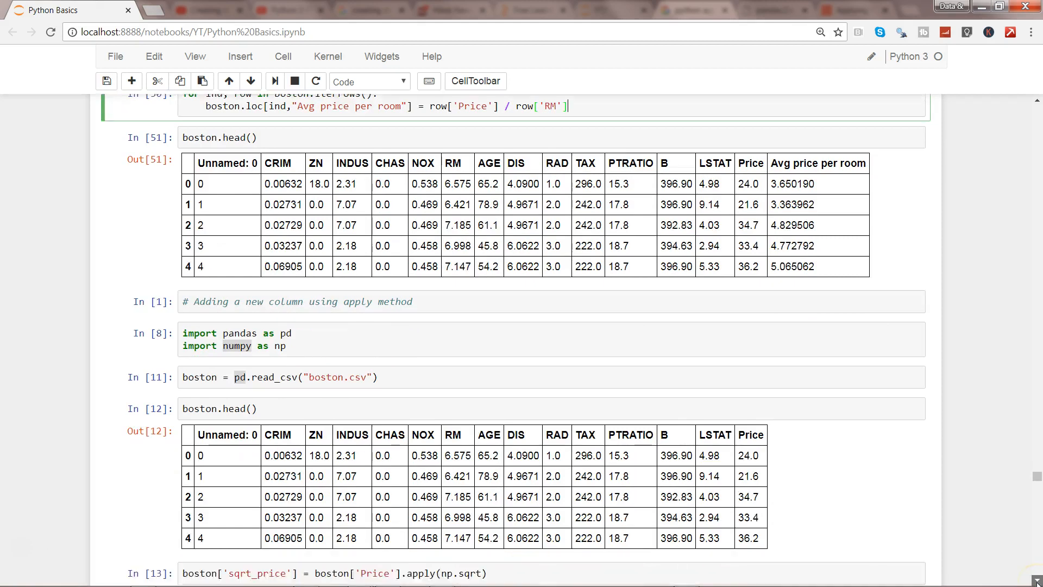
{"action": "scroll", "scroll_direction": "down", "scroll_amount": 3}
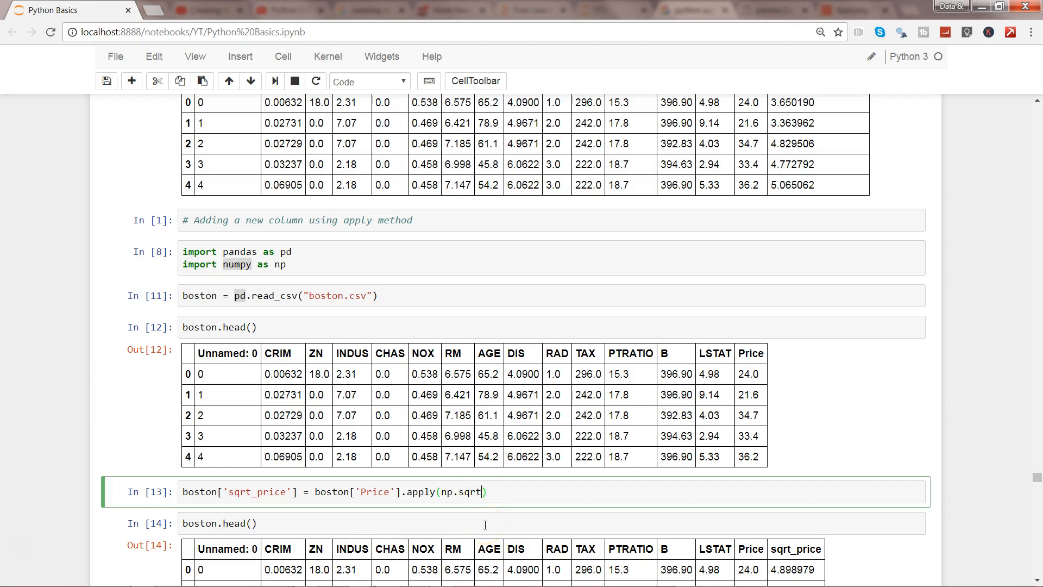
Replace np.sqrt with str. to browse suggestions, then erase it leaving apply() empty
{"action": "key", "text": "BackSpace"}
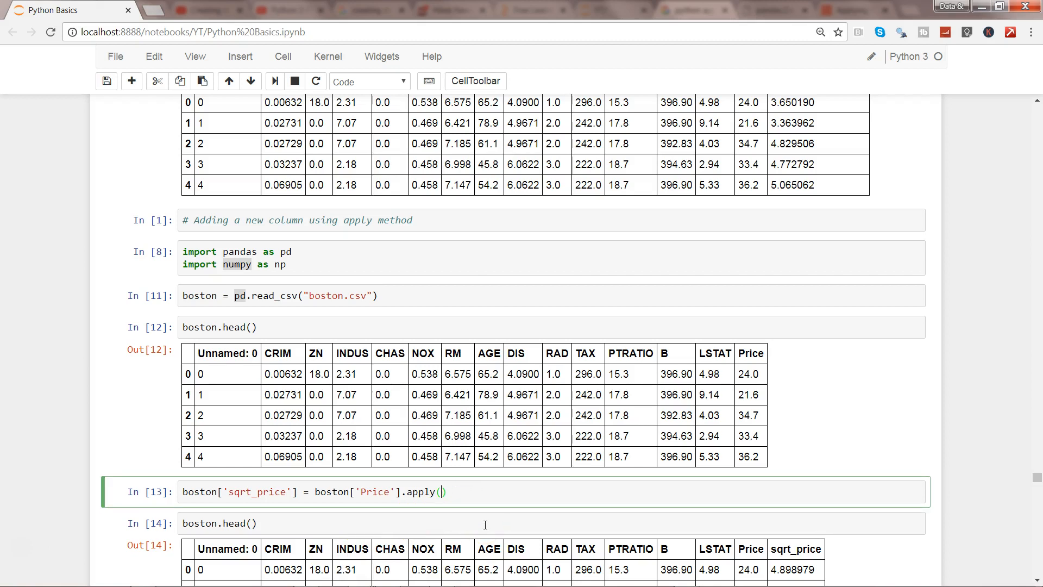
{"action": "type", "text": "str."}
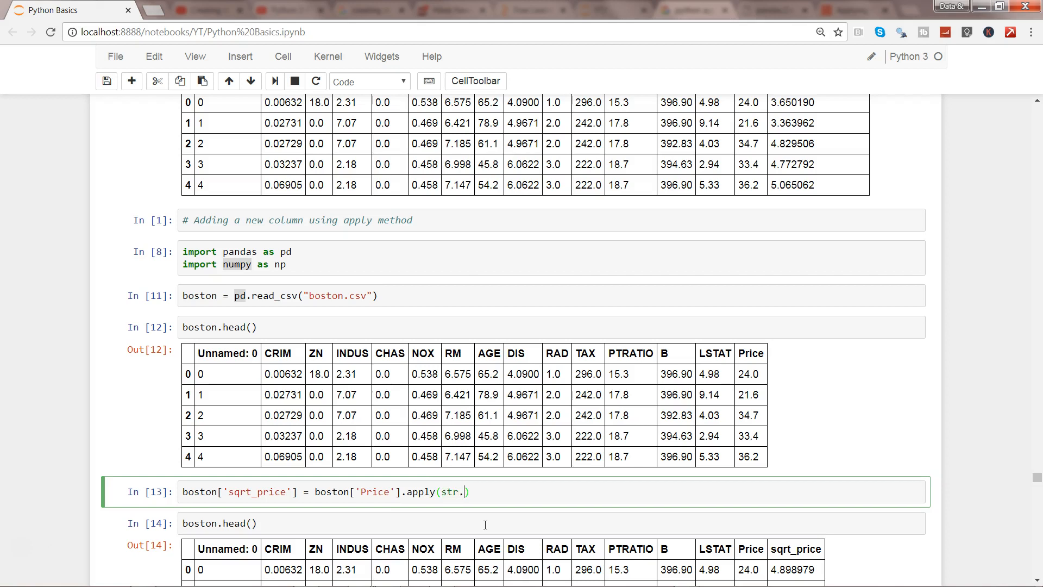
{"action": "type", "text": "."}
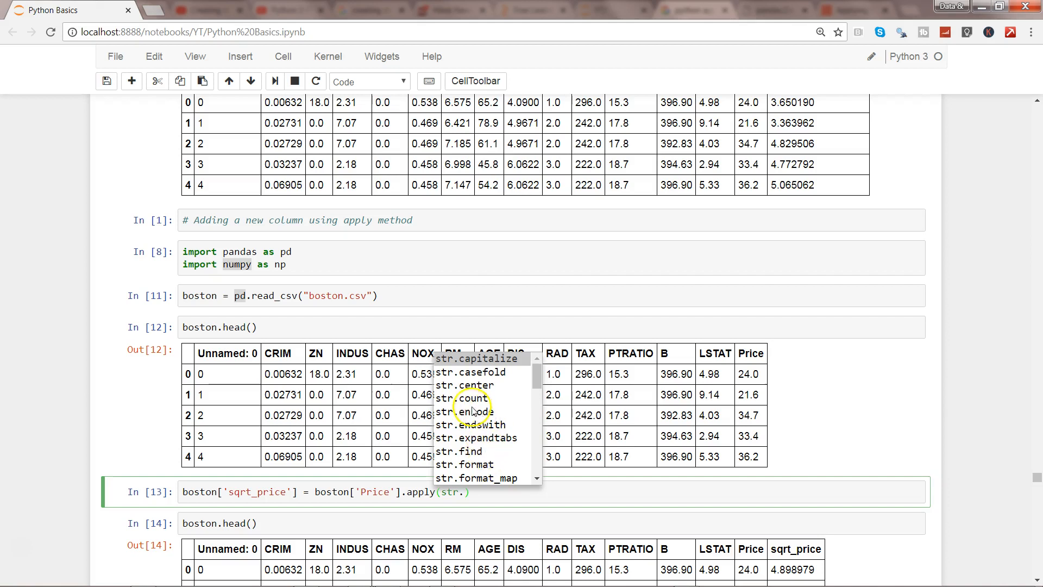
{"action": "mouse_move", "coordinate": [519, 386]}
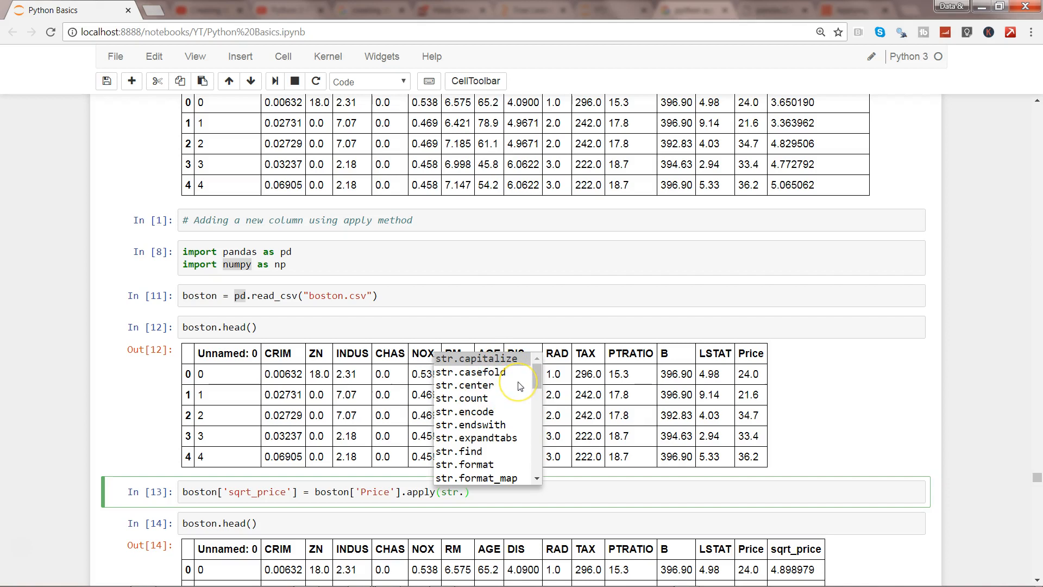
{"action": "mouse_move", "coordinate": [521, 385]}
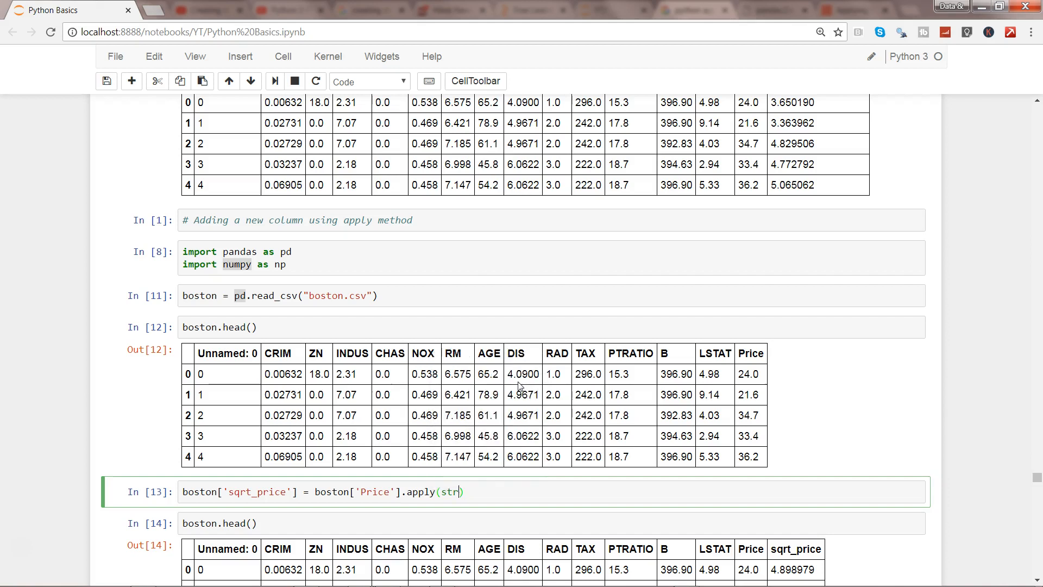
{"action": "key", "text": "BackSpace"}
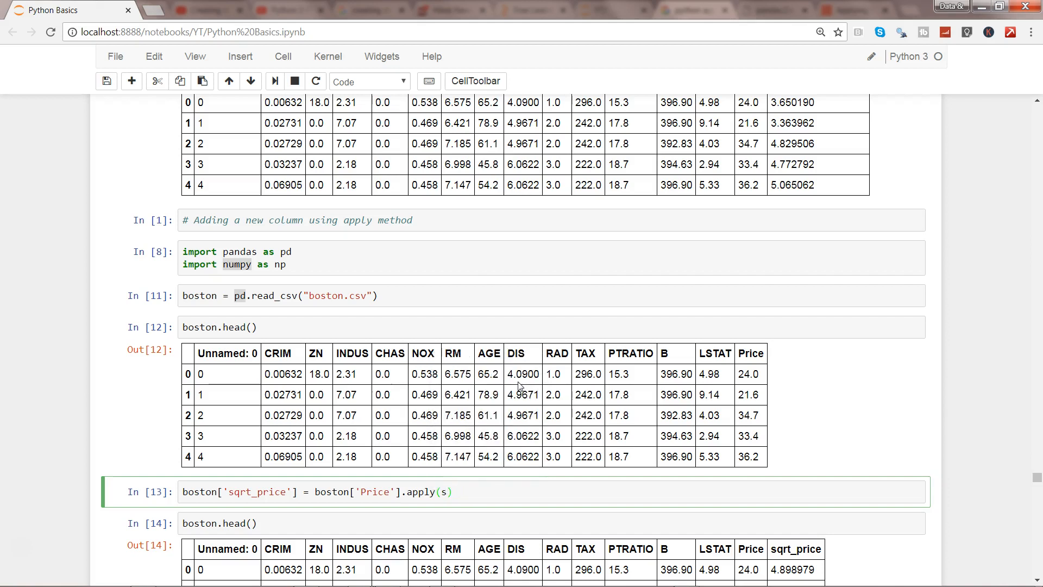
{"action": "key", "text": "Backspace"}
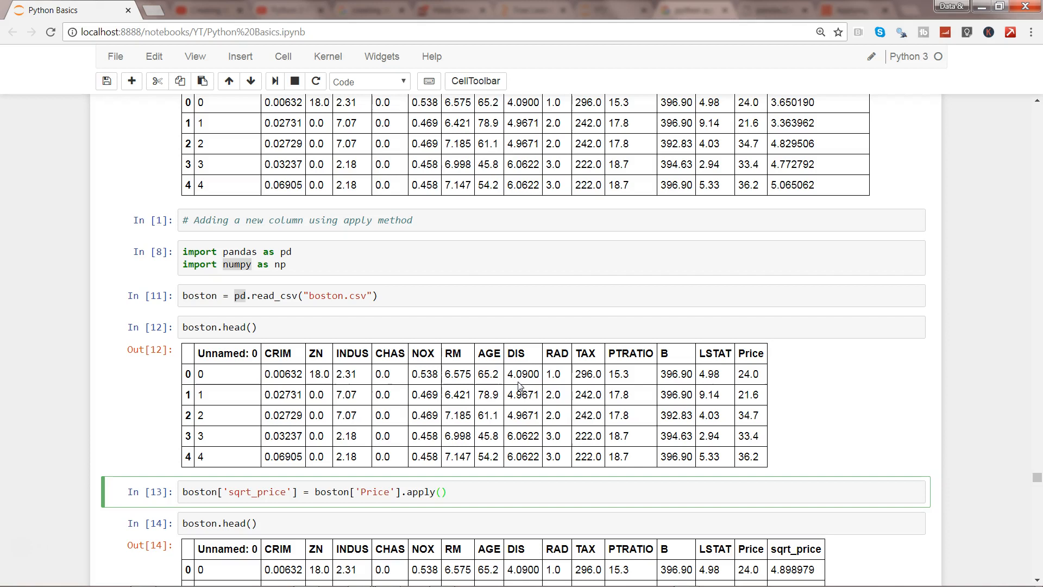